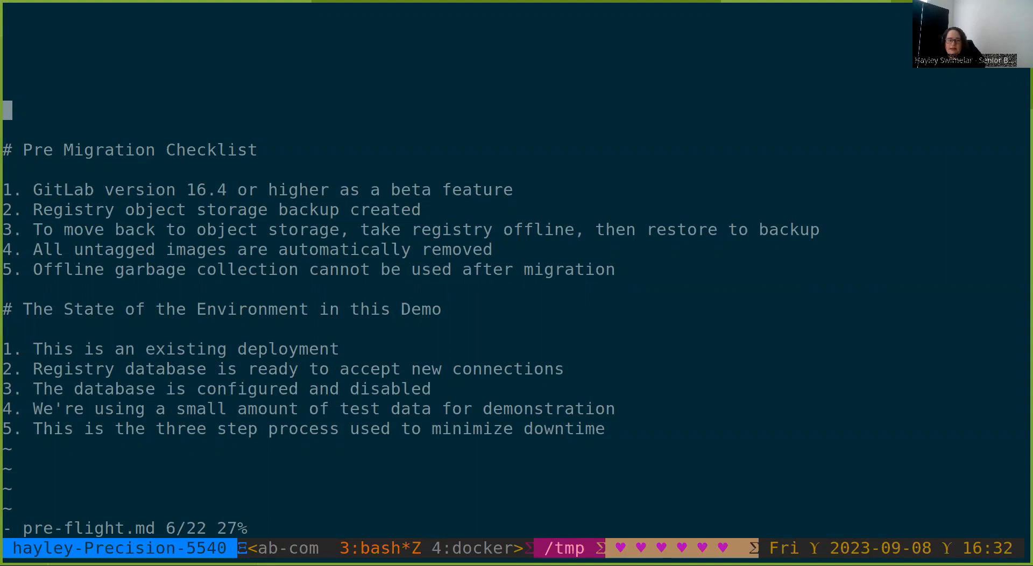
# - Step through the remaining environment notes, then quit vim back to the bash prompt
pyautogui.scroll(-3)
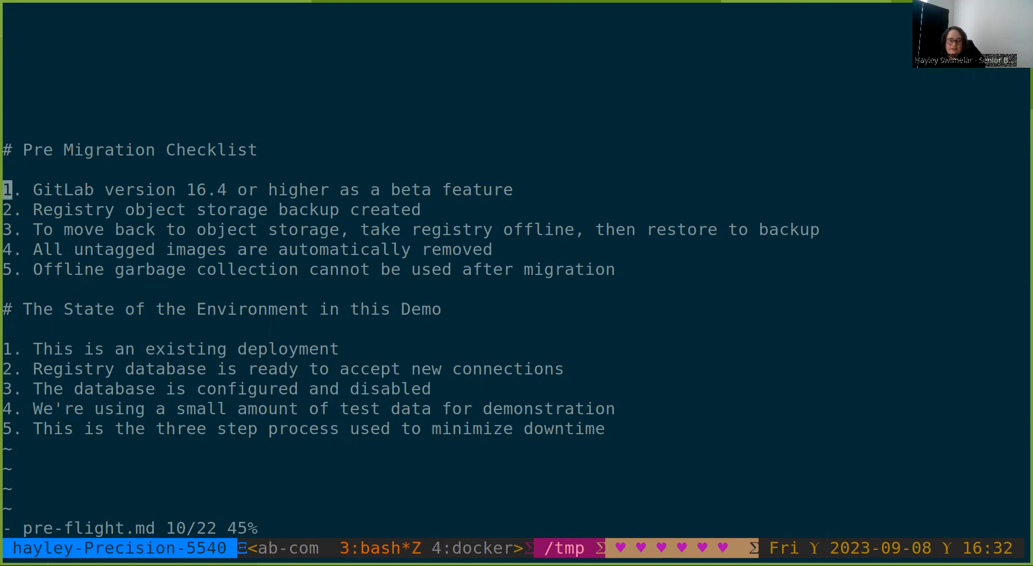
pyautogui.press('j')
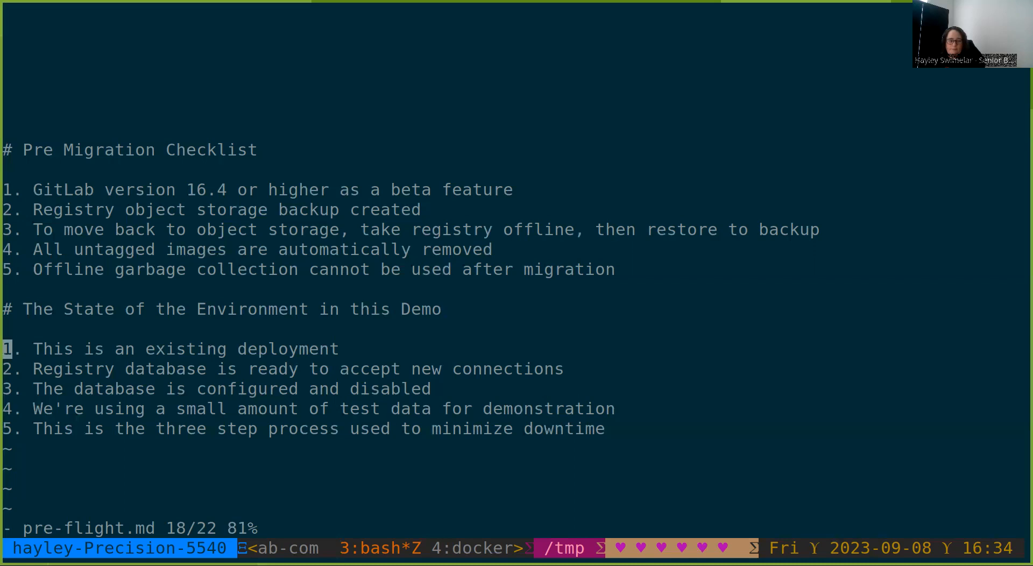
pyautogui.press('j')
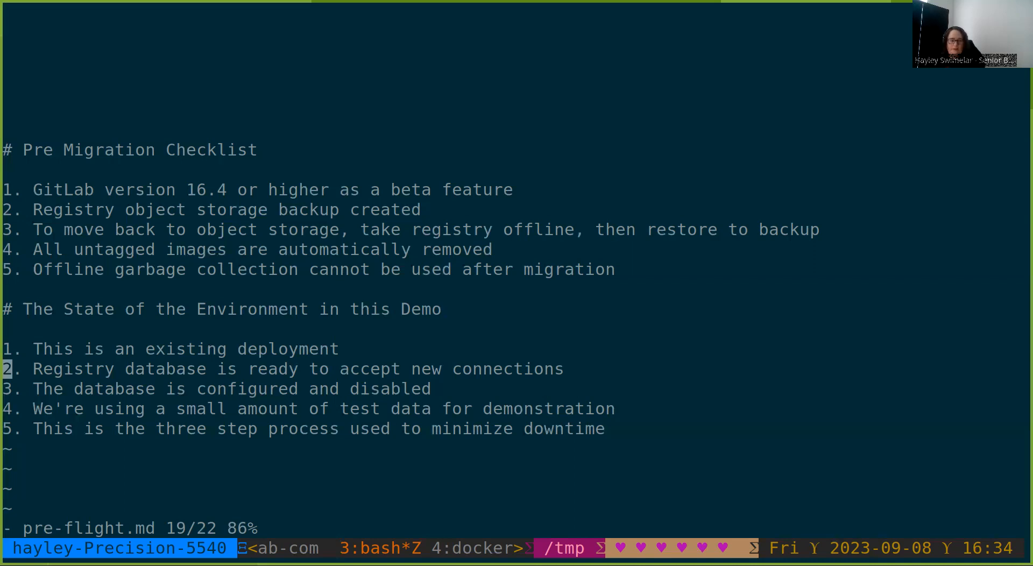
pyautogui.press('j')
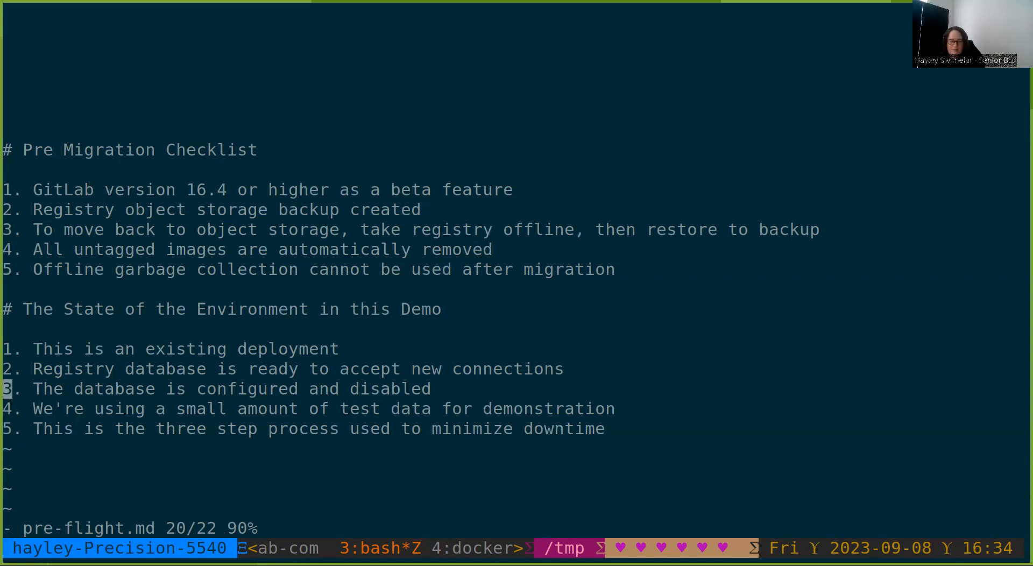
pyautogui.press('j')
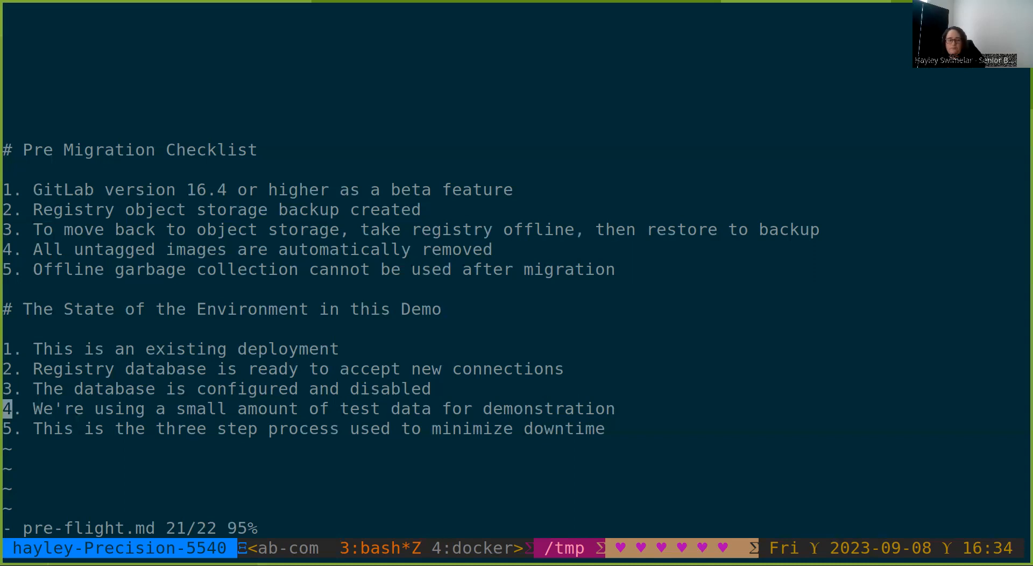
pyautogui.press('j')
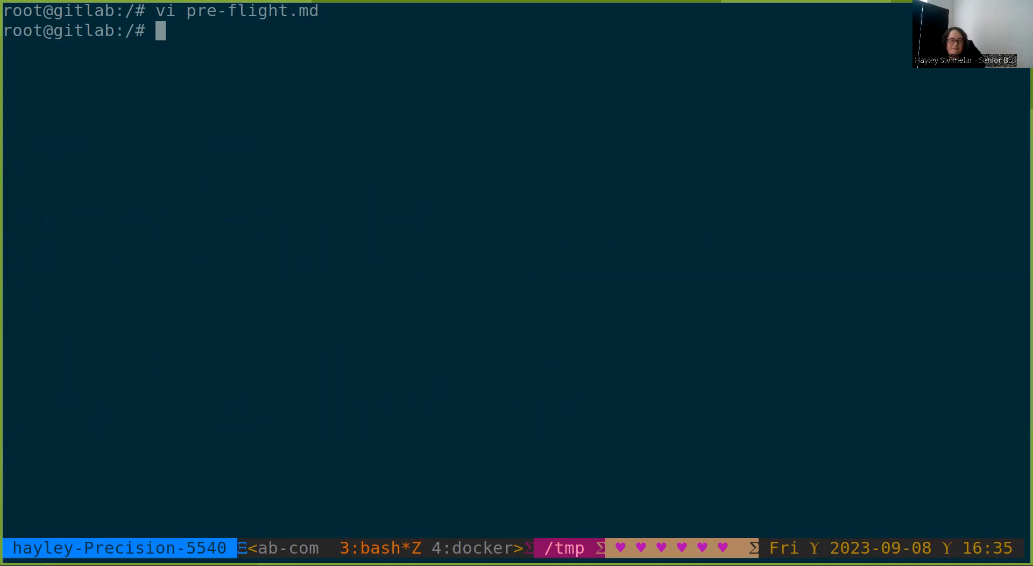
# - Open /etc/gitlab/gitlab.rb and scroll to the registry storage block with readonly enabled false
pyautogui.write('vi /etc/gitlab/gitlab.rb')
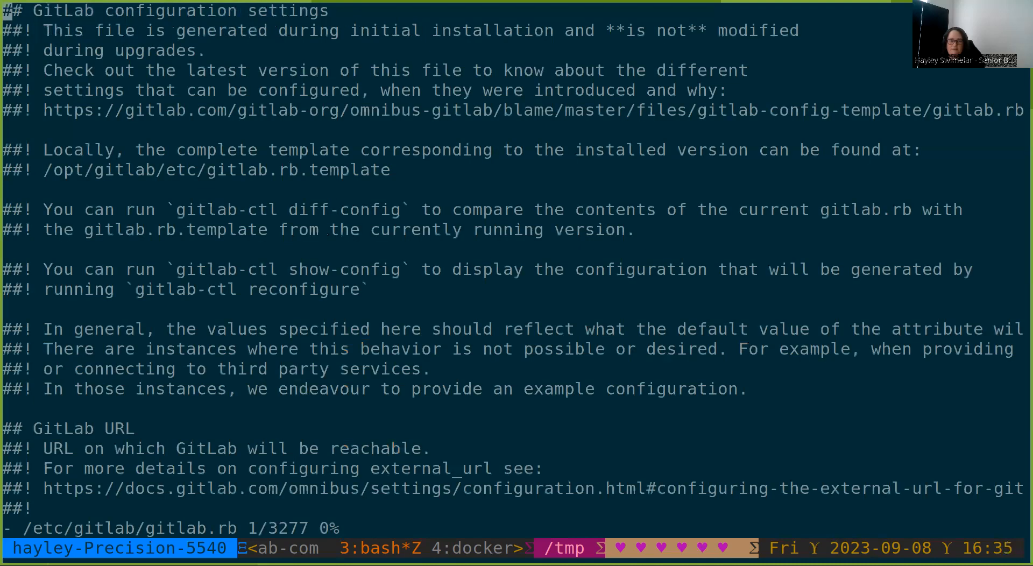
pyautogui.scroll(-3)
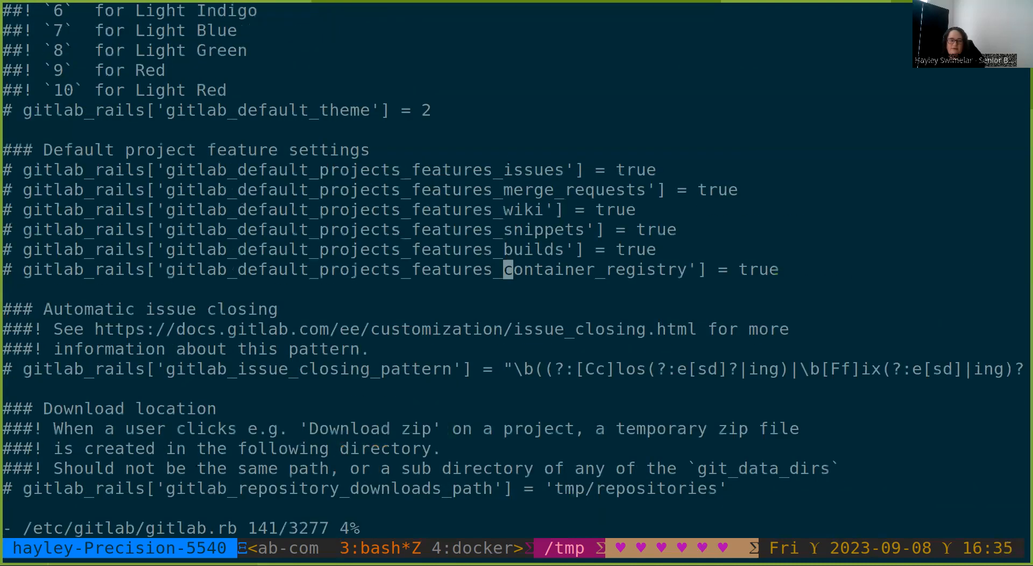
pyautogui.scroll(-3)
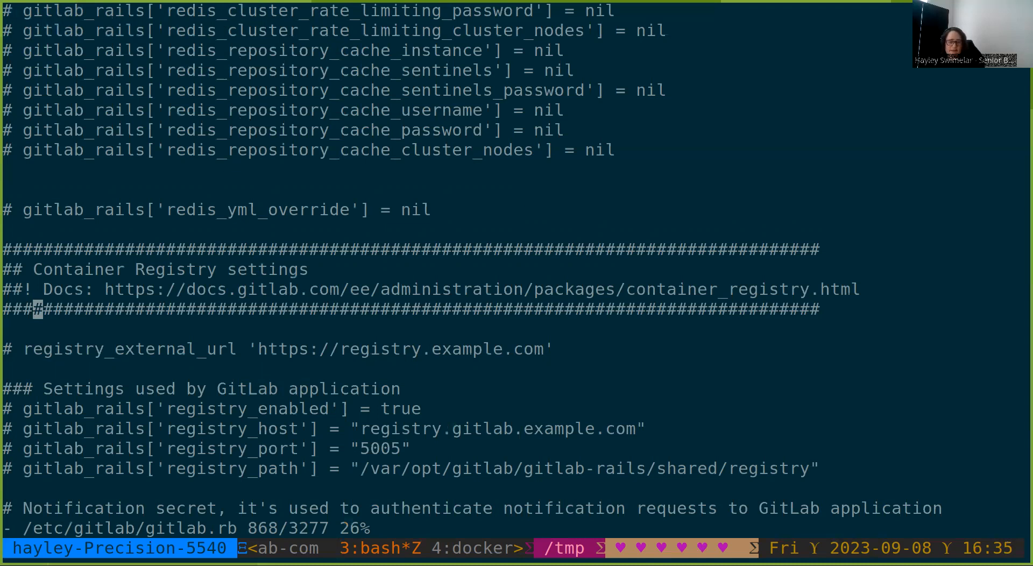
pyautogui.scroll(-3)
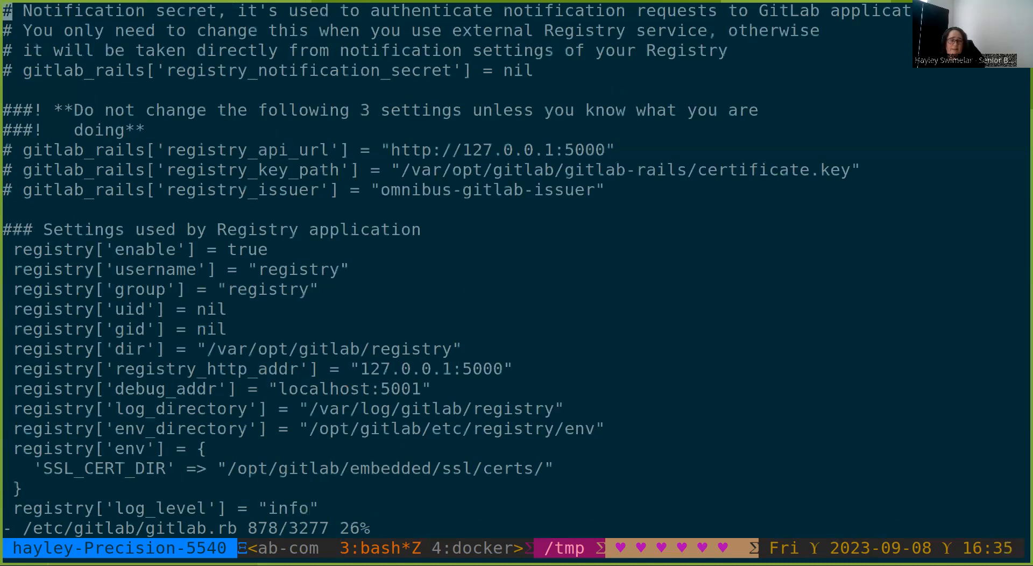
pyautogui.scroll(-3)
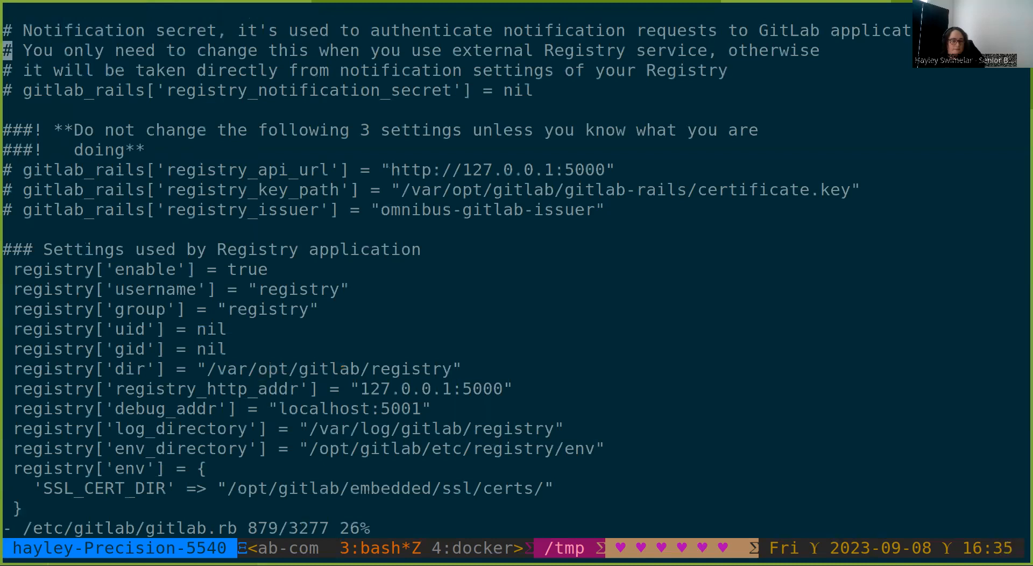
pyautogui.scroll(-3)
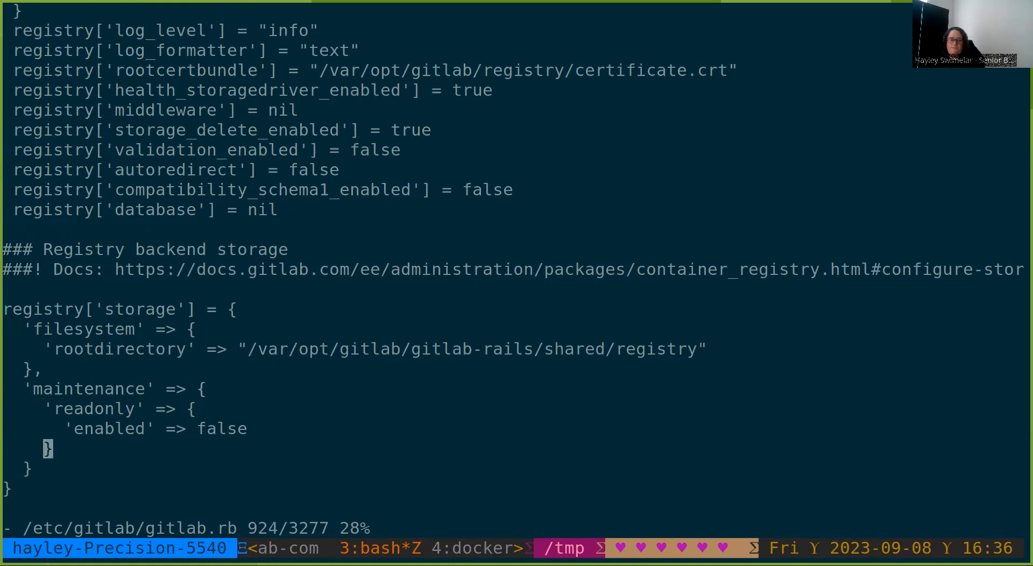
# - Scroll down to the Registry database block in gitlab.rb and write the file with :w
pyautogui.scroll(-3)
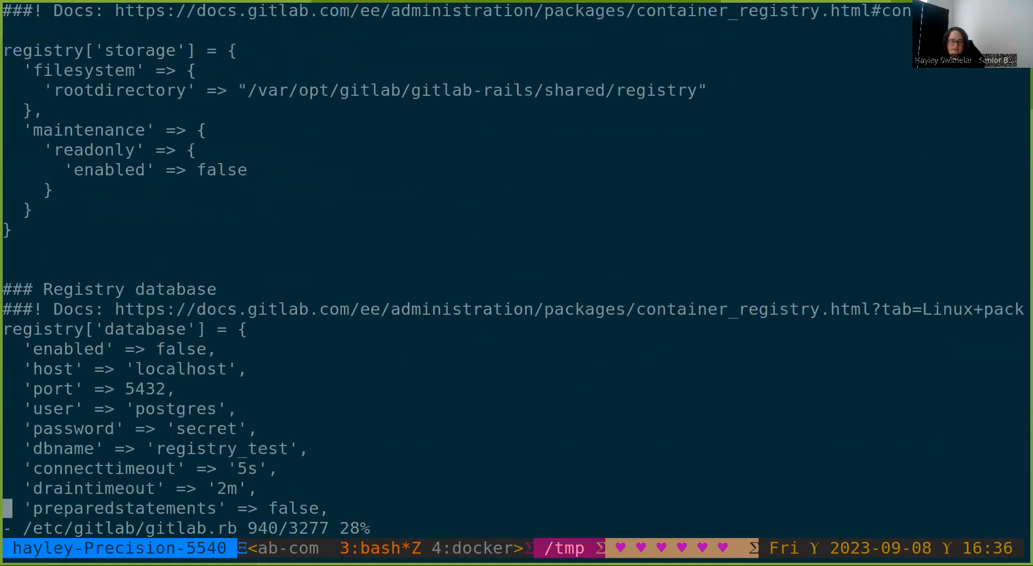
pyautogui.scroll(-3)
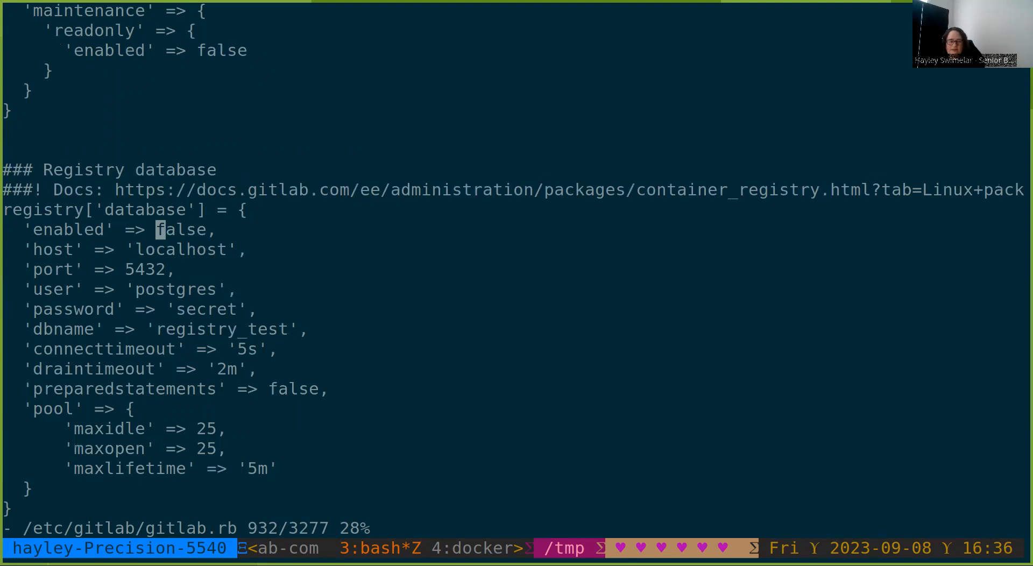
pyautogui.write(':w')
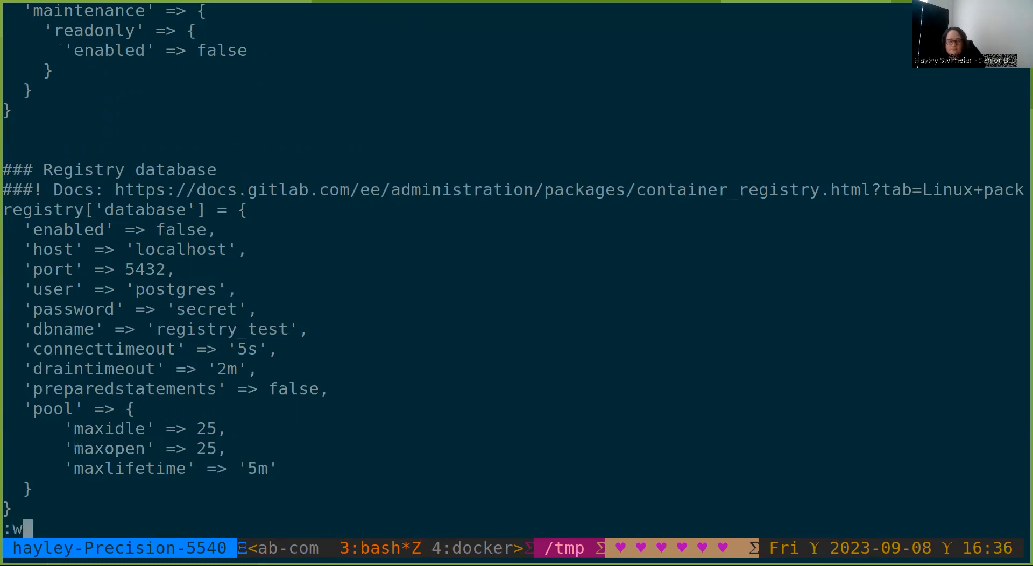
# - Copy gitlab-registry.crt to c.crt, reconfigure GitLab, and run registry database migrate up
pyautogui.write('q')
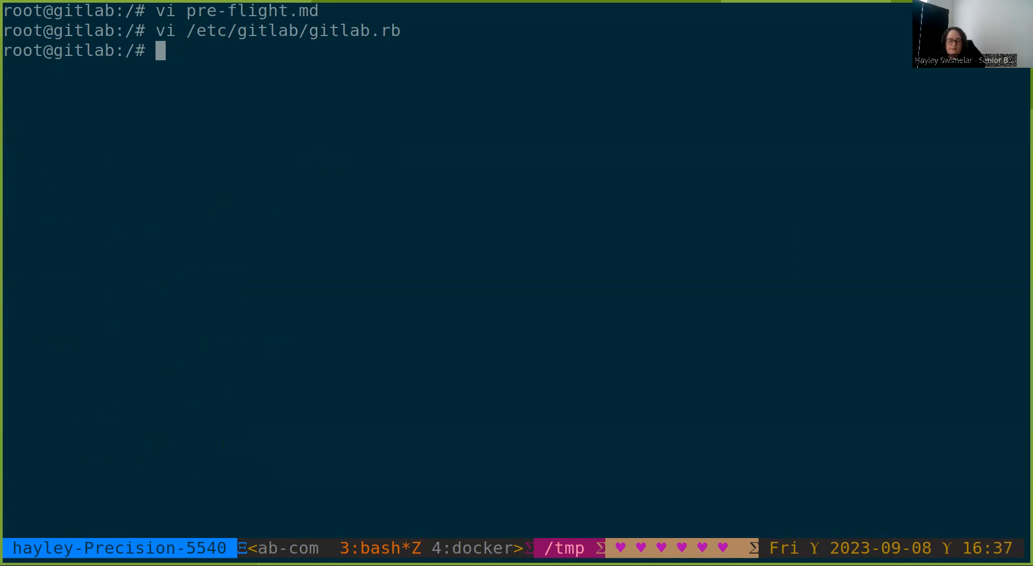
pyautogui.write('clear')
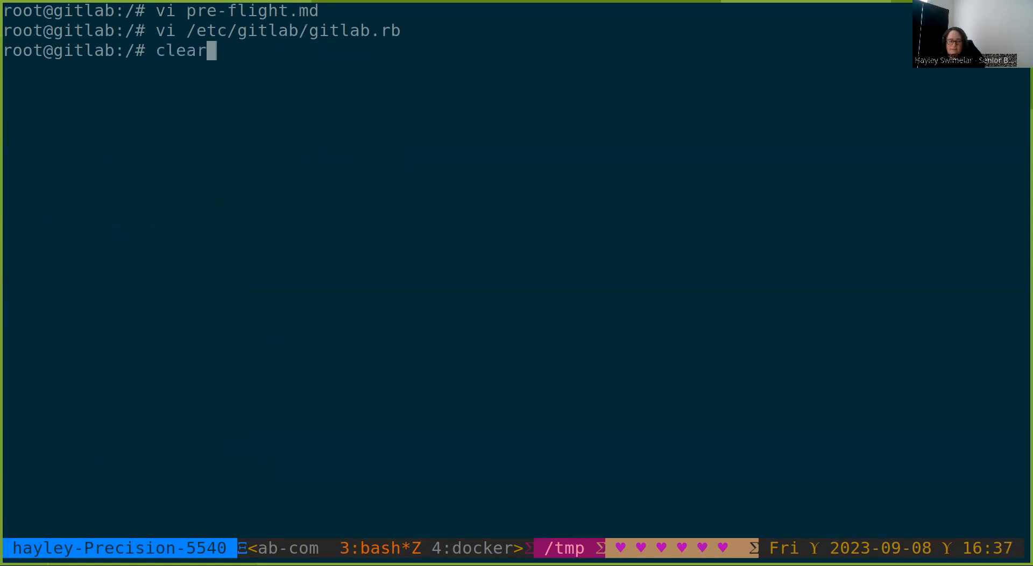
pyautogui.write('cp /var/opt/gitlab/registry/gitlab-registry.crt /var/opt/gitlab/registry/c.crt')
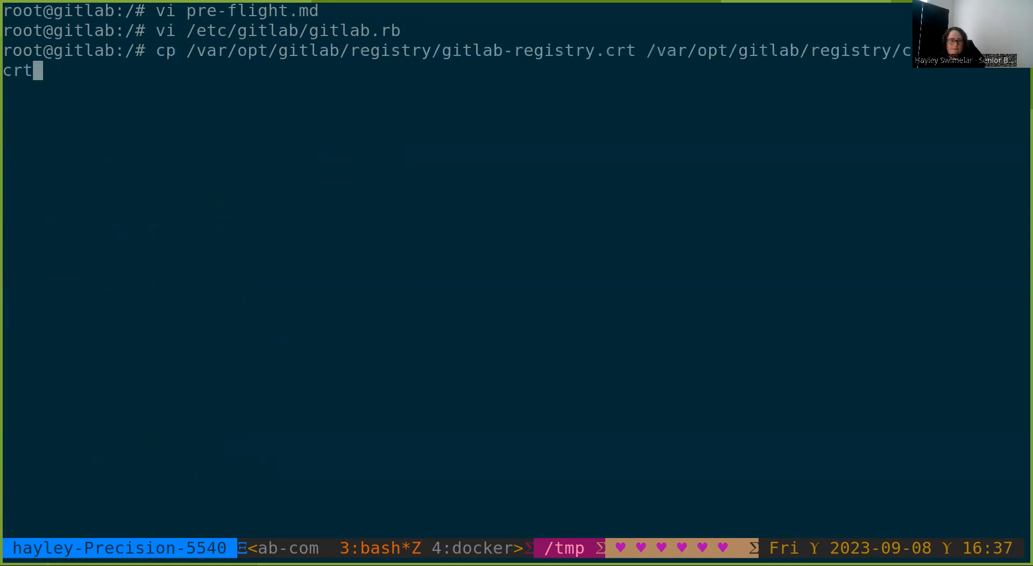
pyautogui.write('ls /var/opt/gitlab/registry')
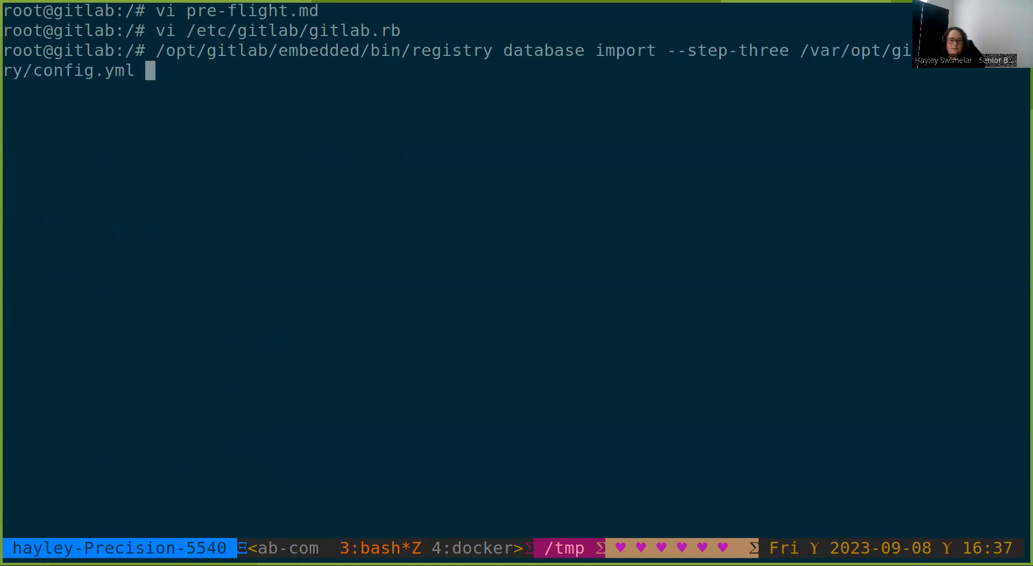
pyautogui.write('gitlab-ctl reconfigure')
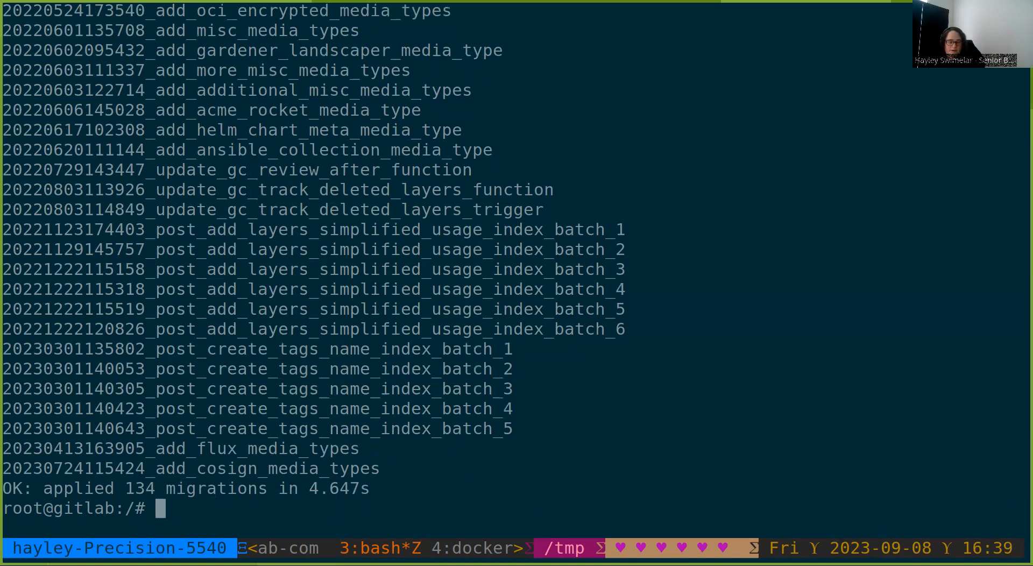
pyautogui.write('/opt/gitlab/embedded/bin/registry database migrate up /var/opt/gitlab/registry/config.yml')
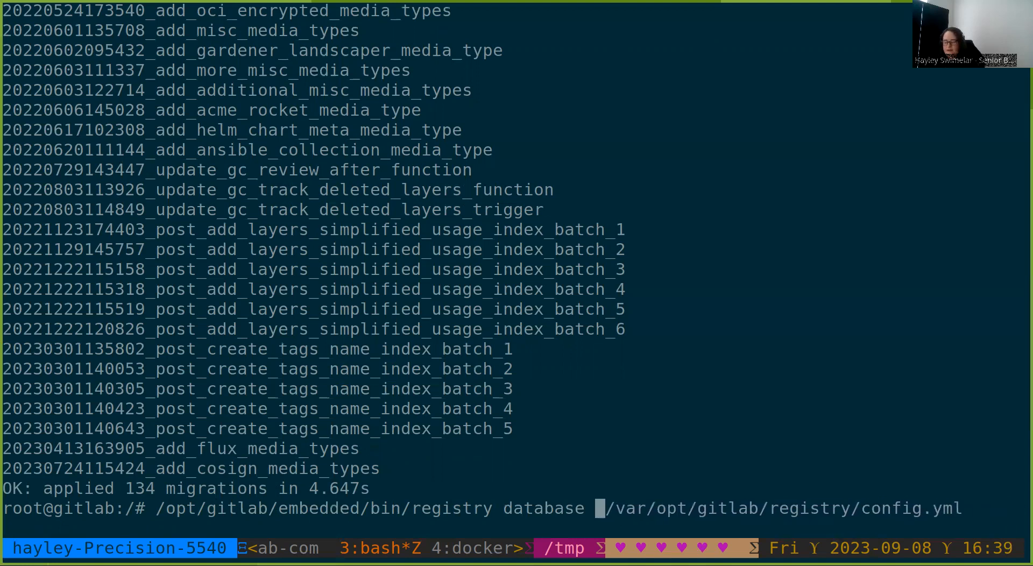
# - Run registry database import --step-one with the registry config until metadata import completes
pyautogui.write('impor')
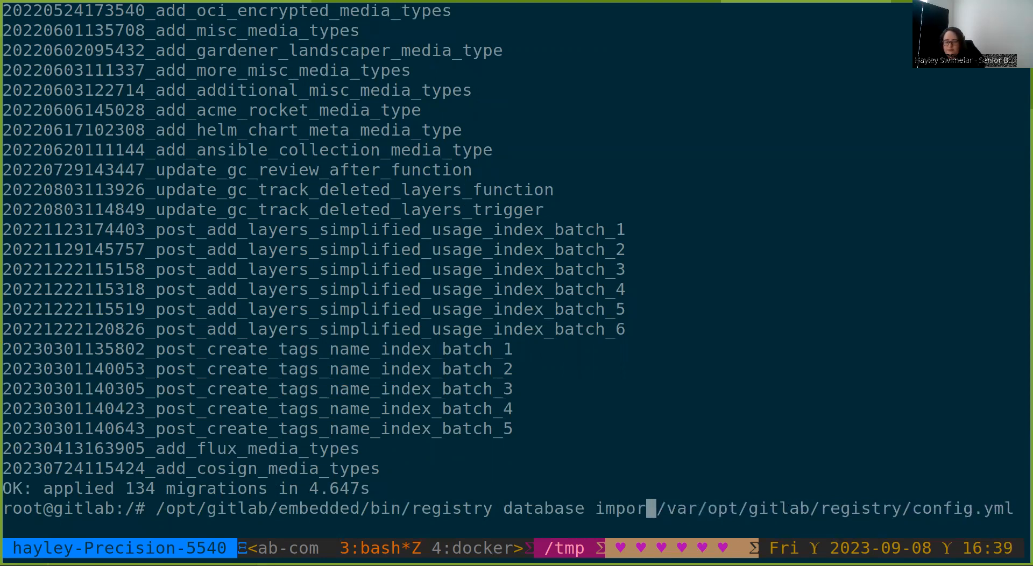
pyautogui.write('--')
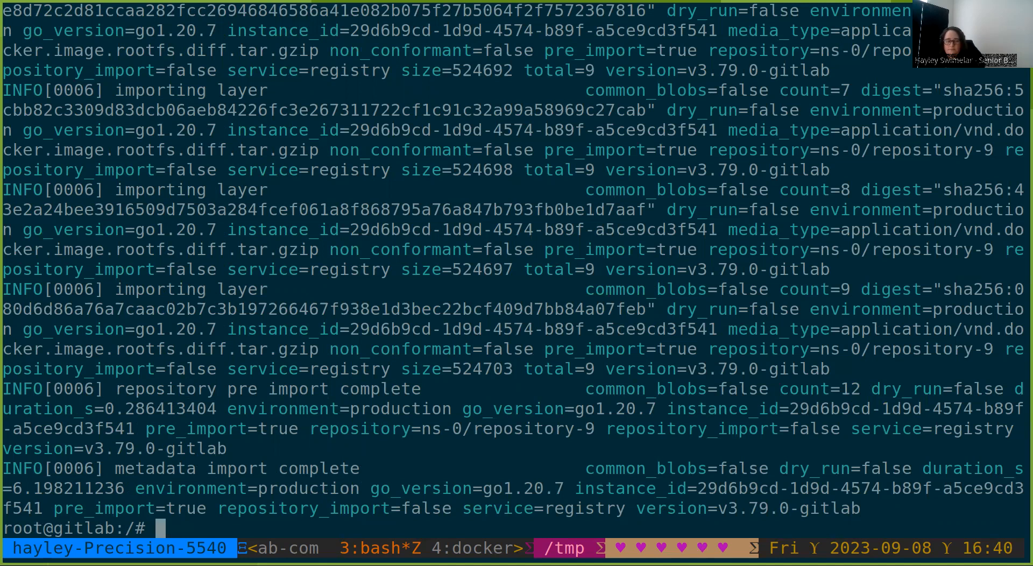
pyautogui.write('/opt/gitlab/embedded/bin/registry database import --step-one /var/opt/gitlab/registry/config.yml')
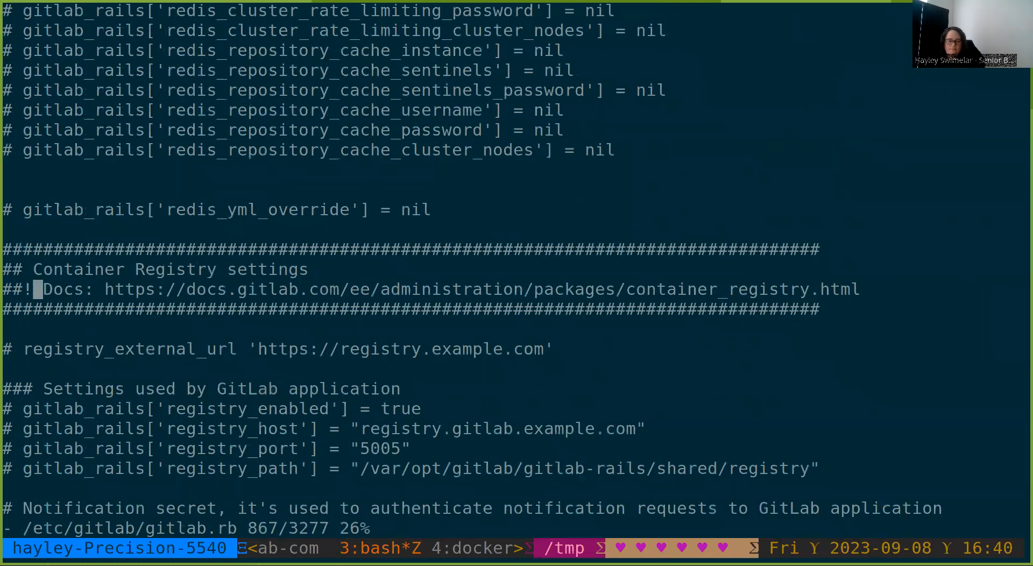
# - Set the registry storage readonly enabled value to true and save gitlab.rb with :wq
pyautogui.scroll(-3)
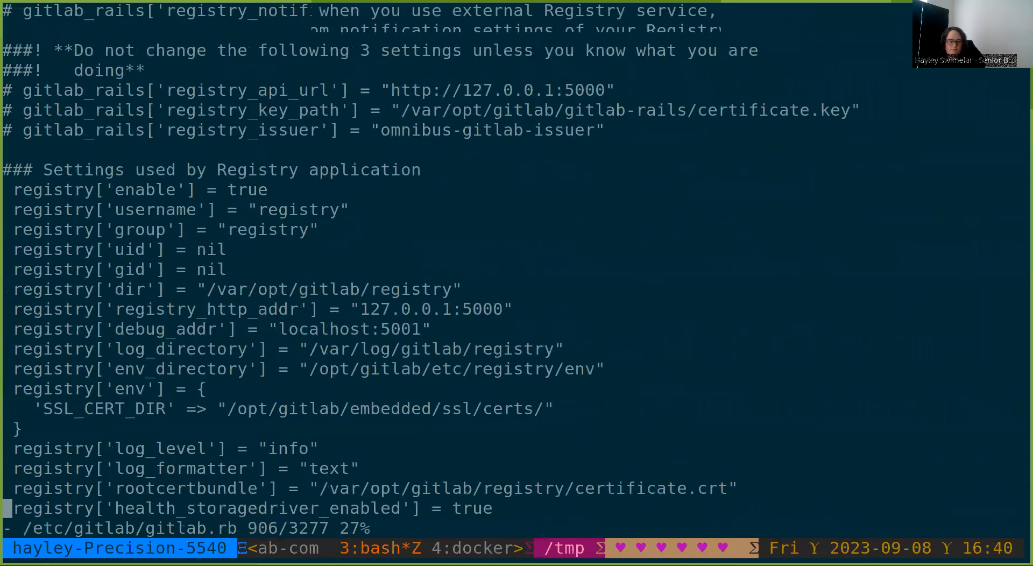
pyautogui.scroll(-3)
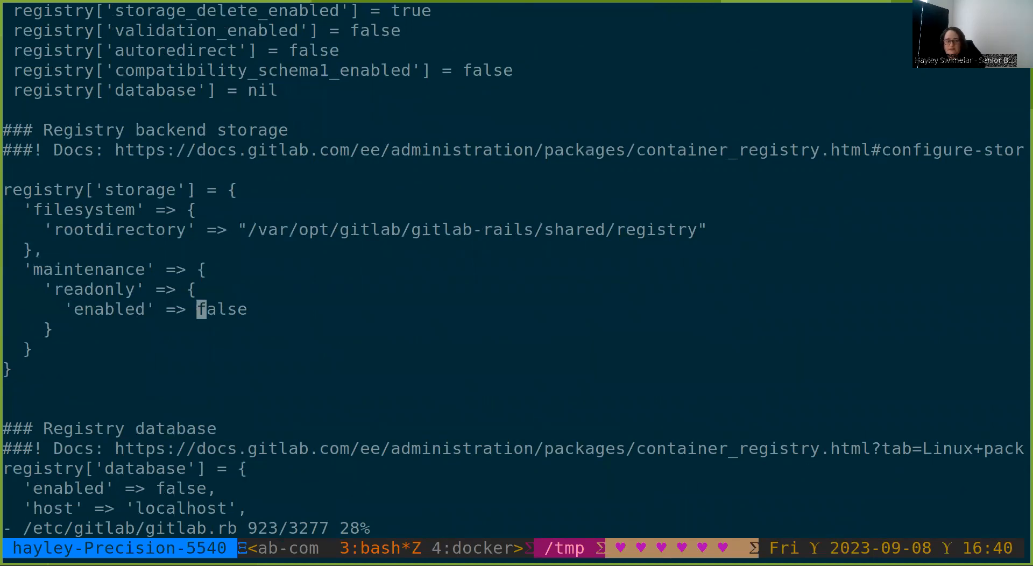
pyautogui.write('true')
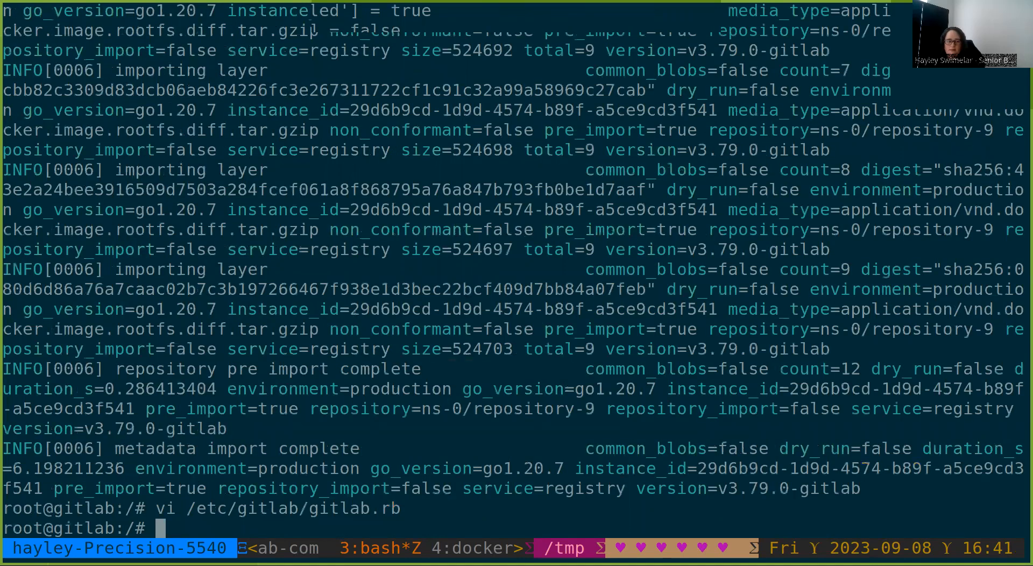
# - Run gitlab-ctl reconfigure and follow the output until gitlab Reconfigured appears
pyautogui.write('gitlab')
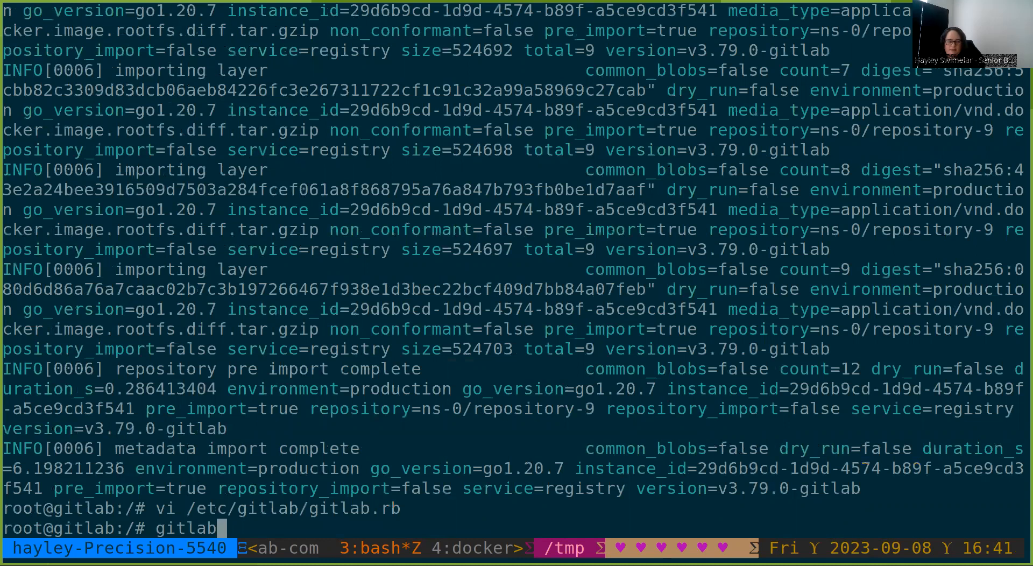
pyautogui.write('-ctl recong')
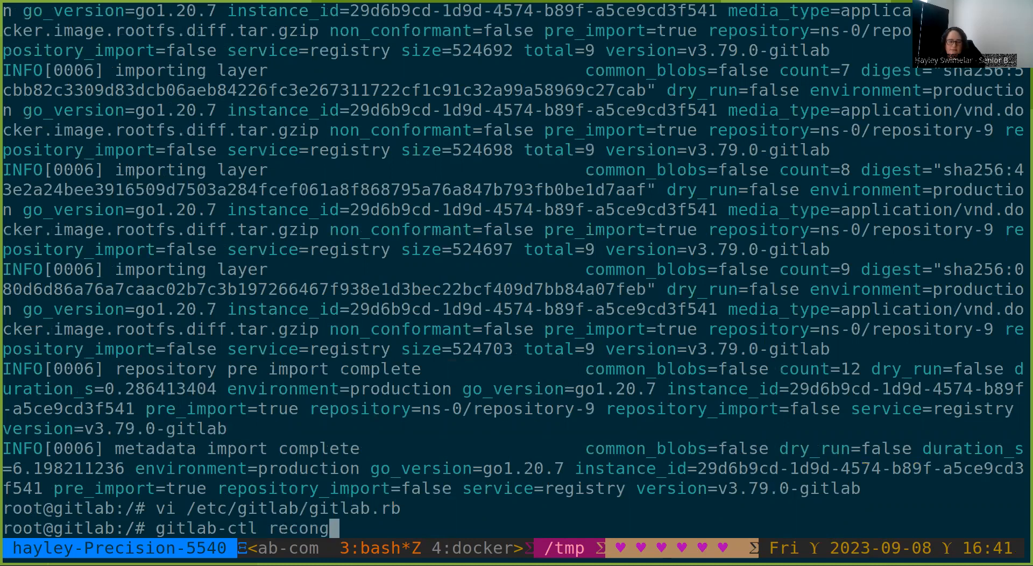
pyautogui.write('igure')
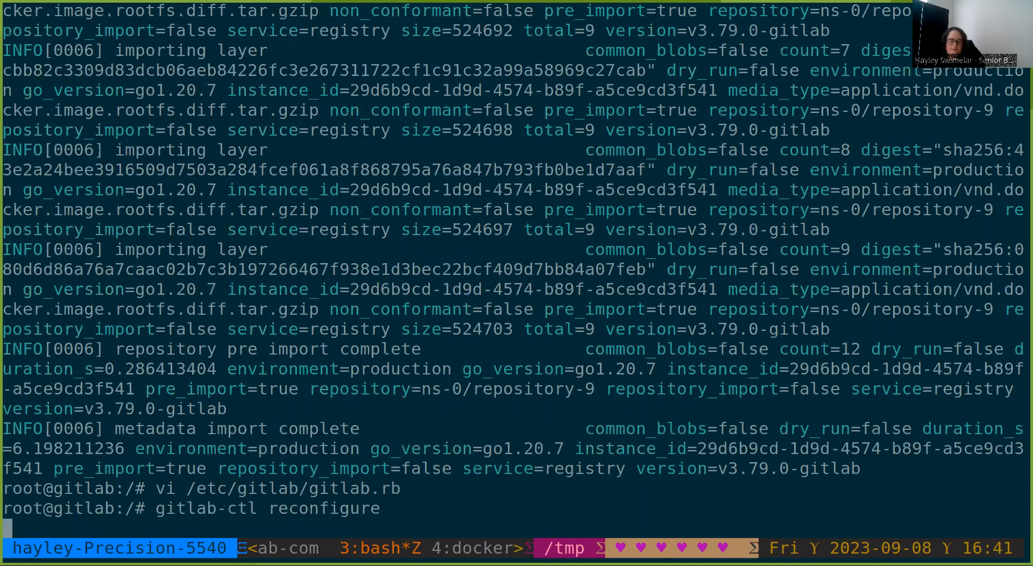
pyautogui.press('Return')
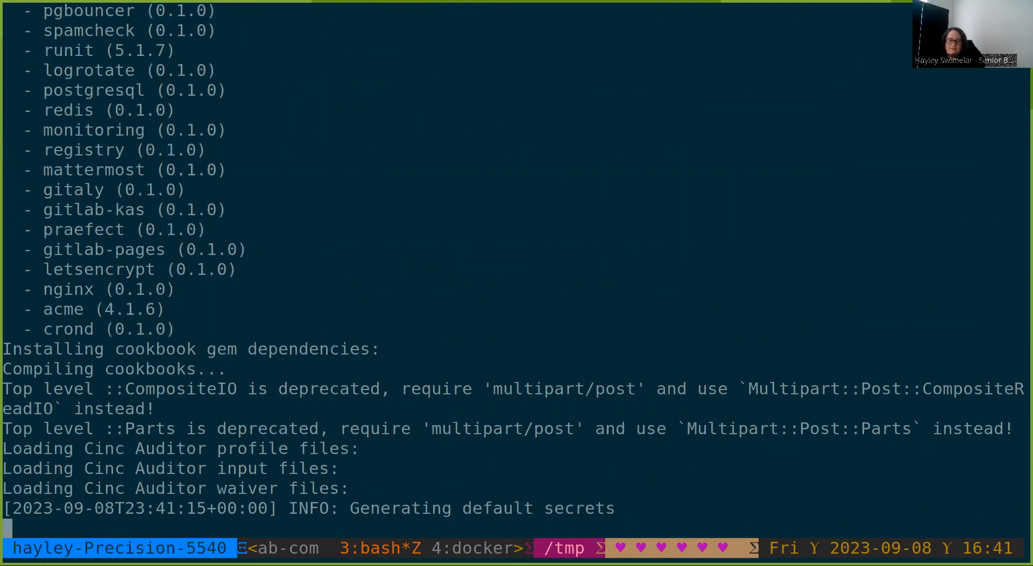
pyautogui.scroll(-3)
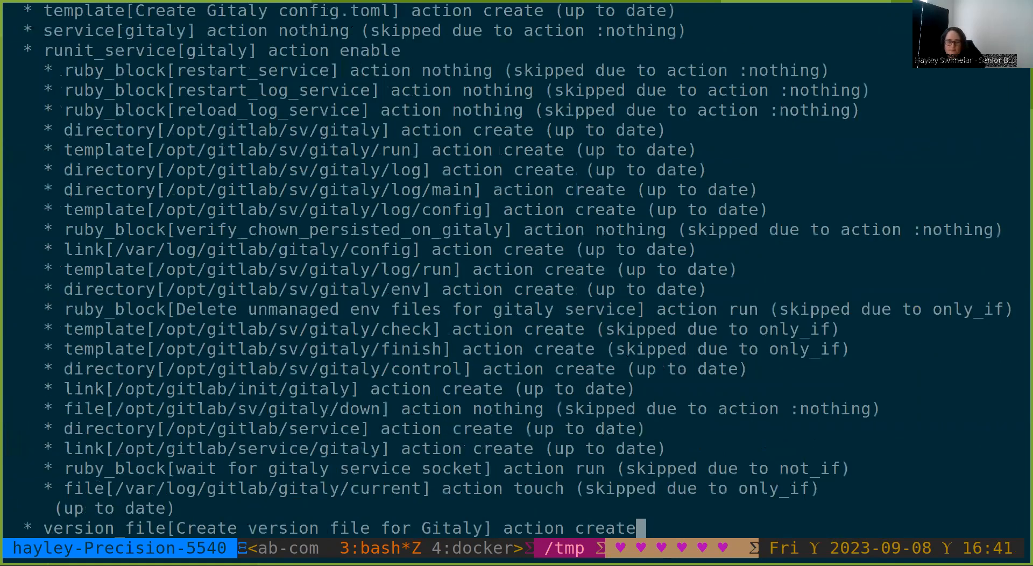
pyautogui.scroll(-3)
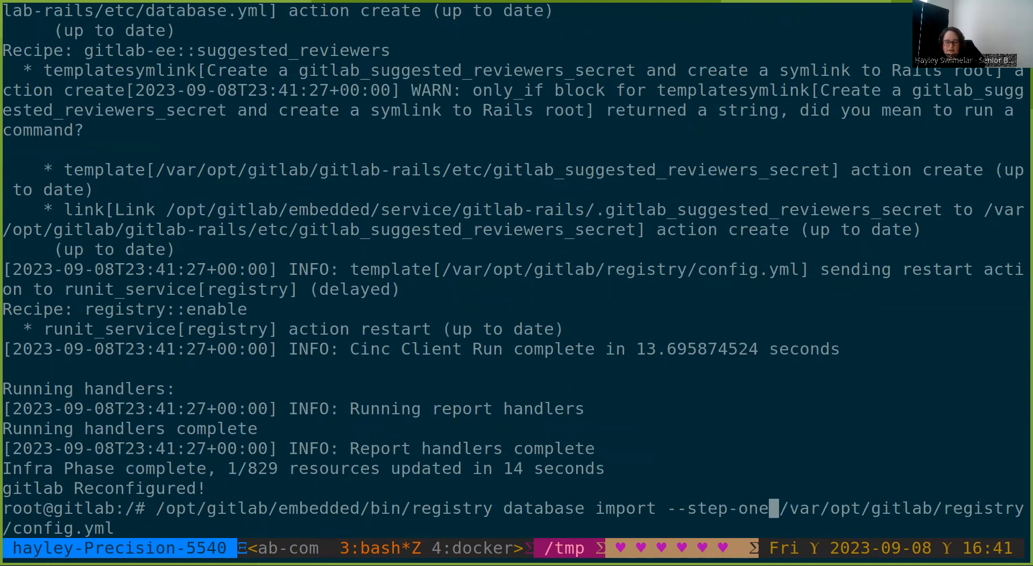
# - Change the recalled import command to --step-two and run it until metadata import completes
pyautogui.press('BackSpace')
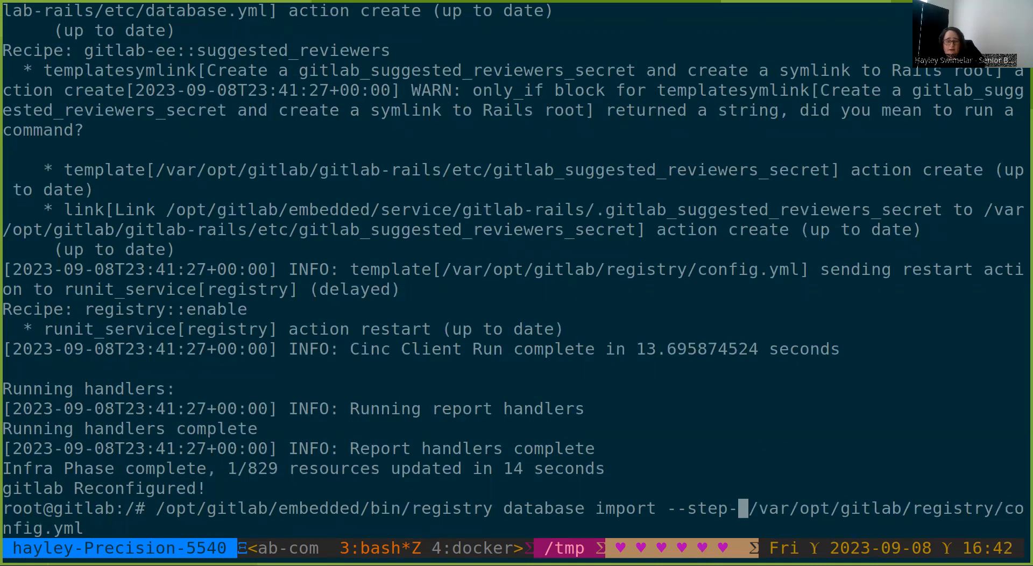
pyautogui.write('two')
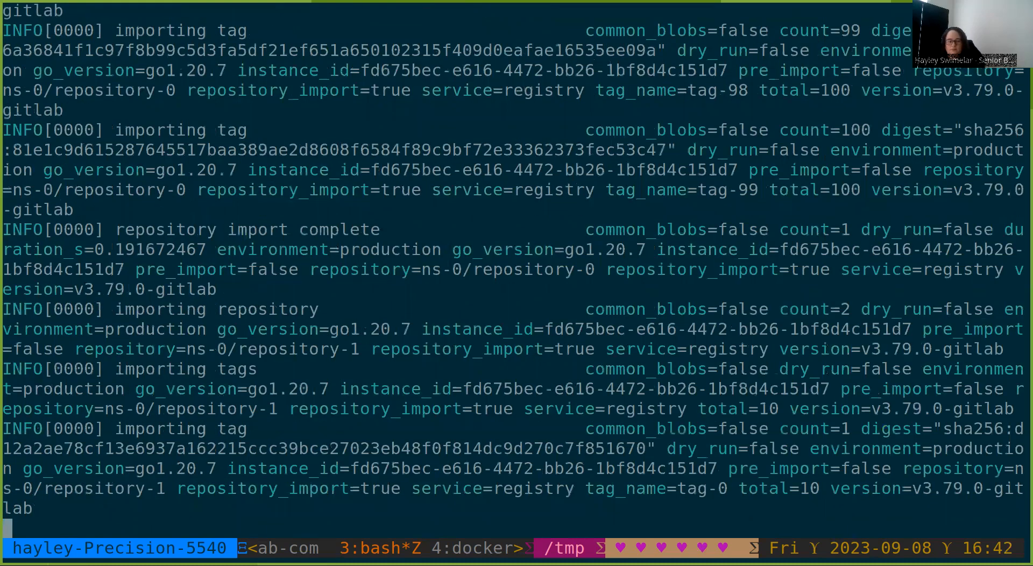
pyautogui.scroll(-3)
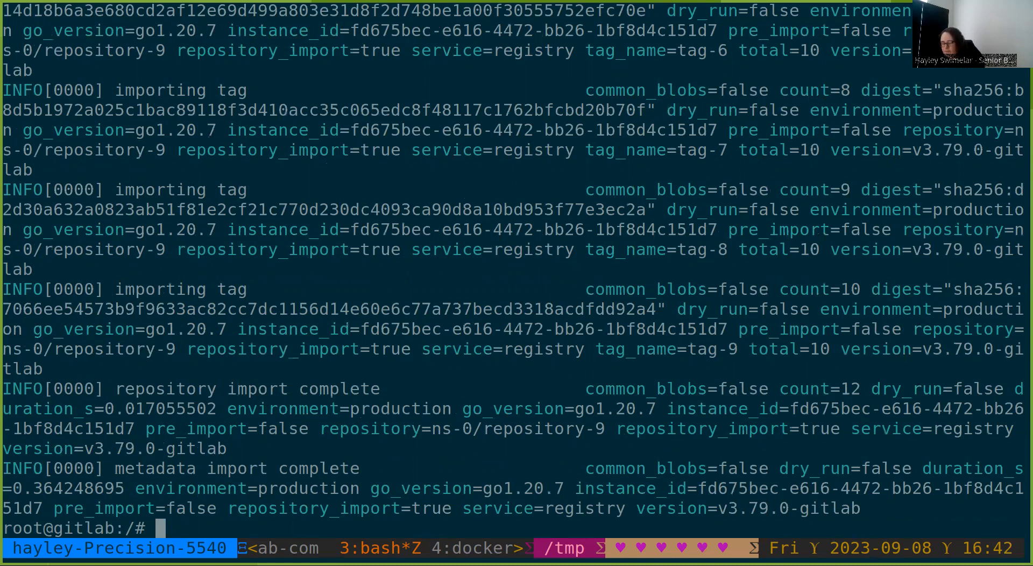
pyautogui.write('/opt/gitlab/embedded/bin/registry database import --step-two /var/opt/gitlab/registry/config.yml')
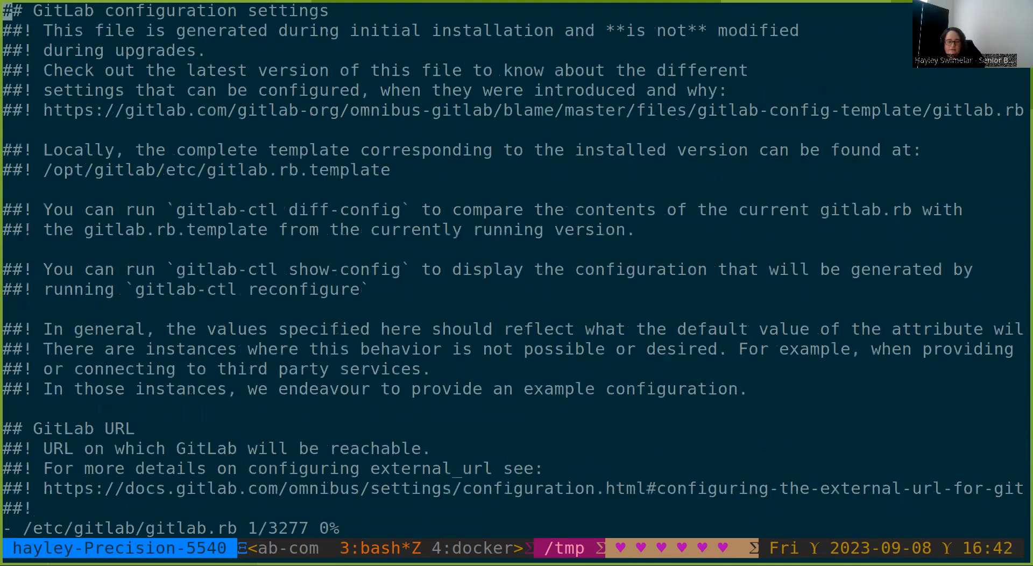
# - Set readonly enabled to false and registry database enabled to true, then save with :wq
pyautogui.write('/con')
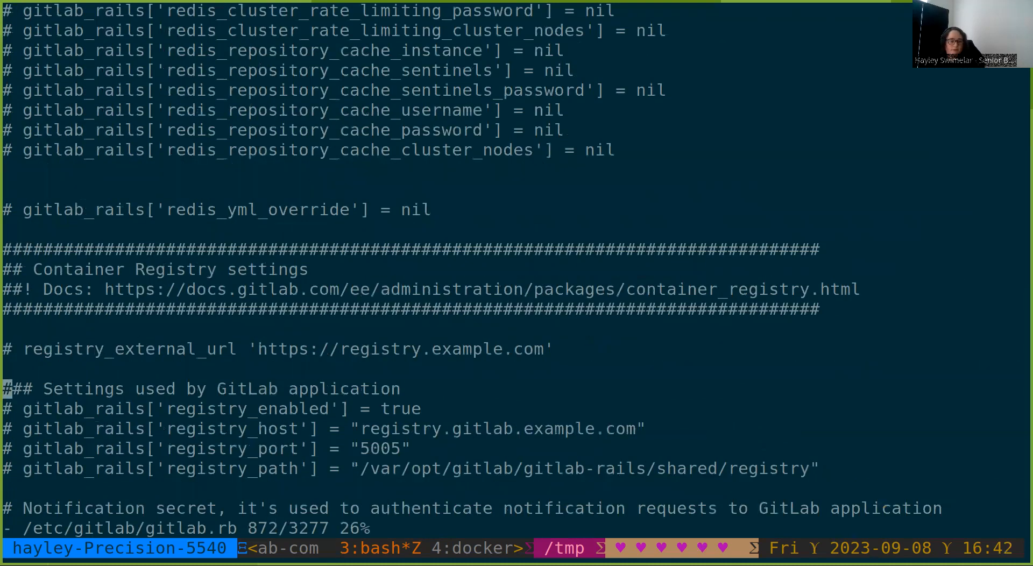
pyautogui.scroll(-3)
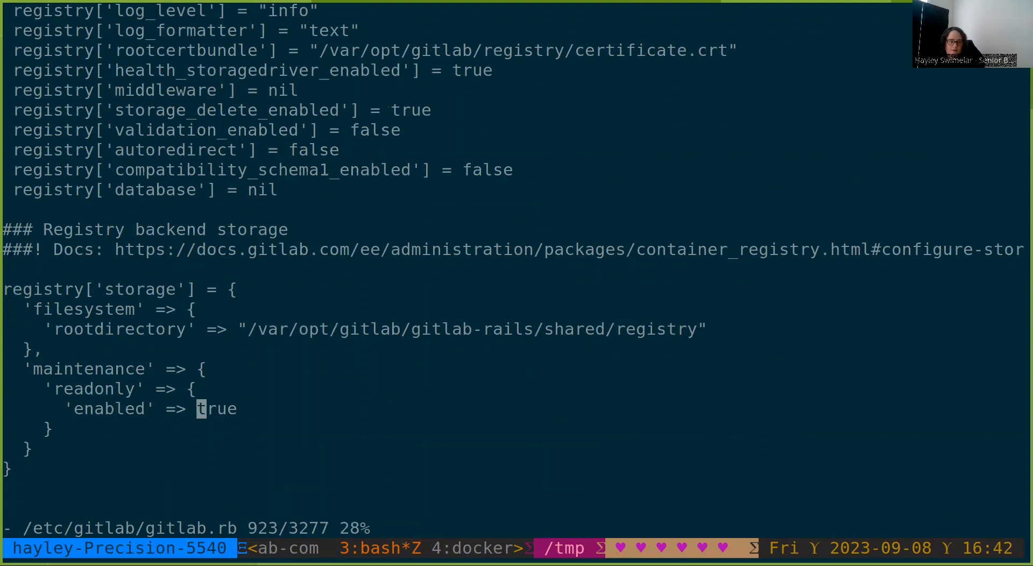
pyautogui.write('false')
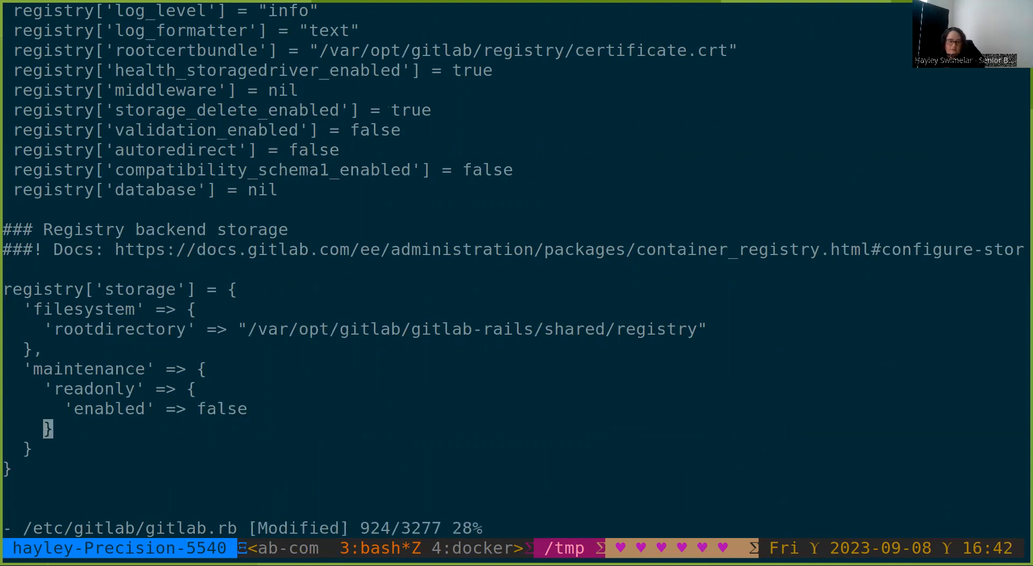
pyautogui.press('Up')
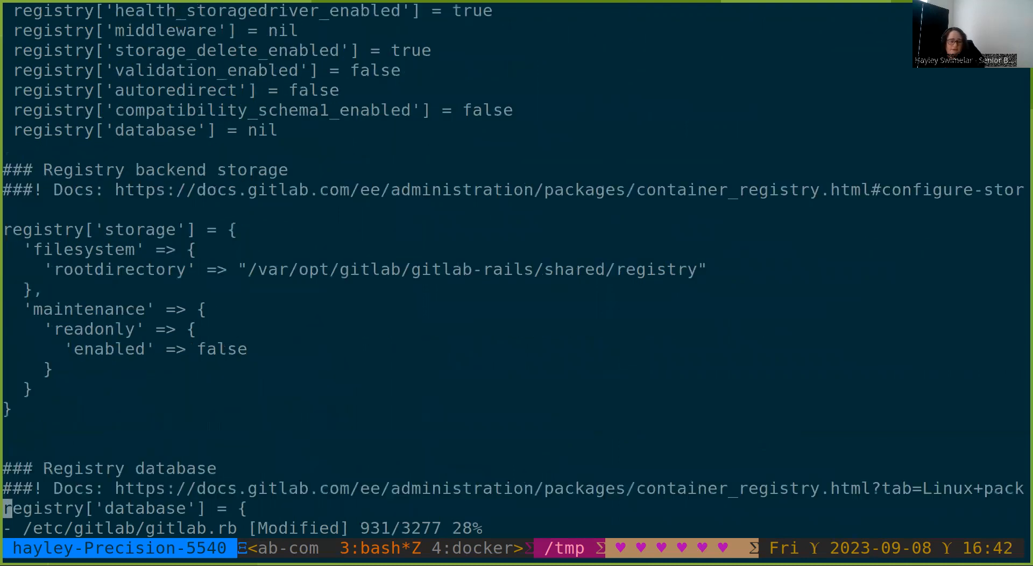
pyautogui.scroll(-3)
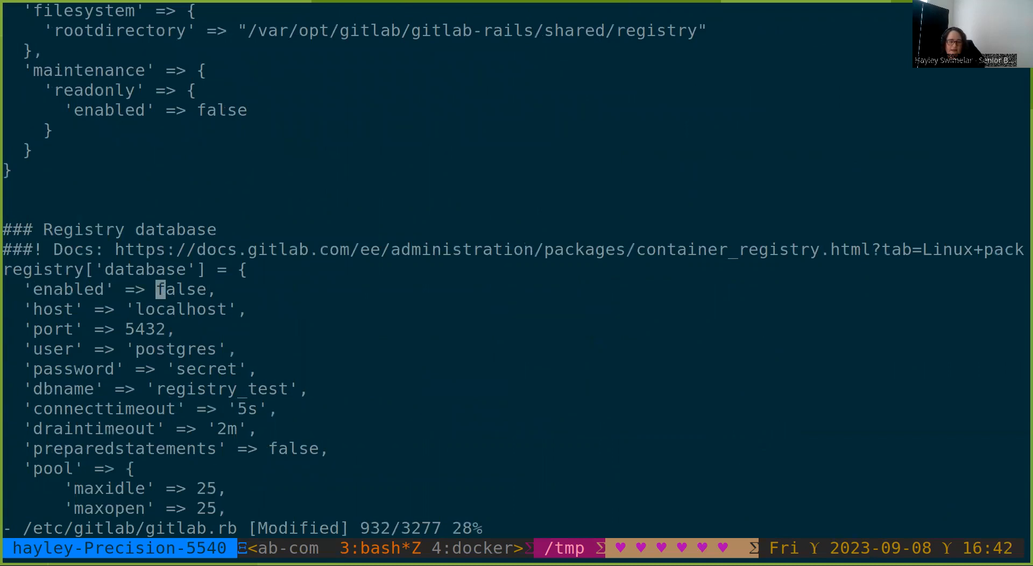
pyautogui.write('true')
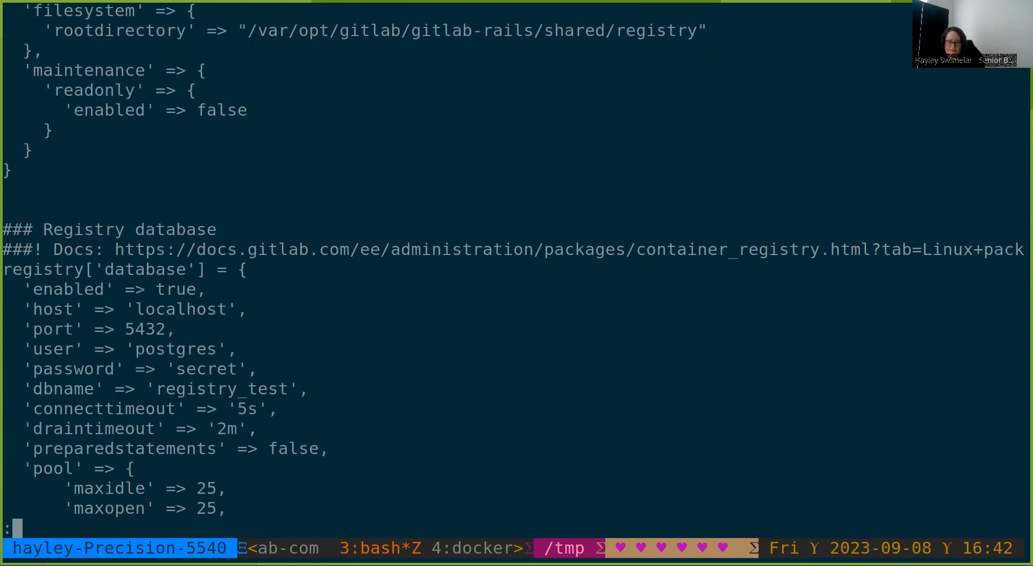
pyautogui.write(':wq')
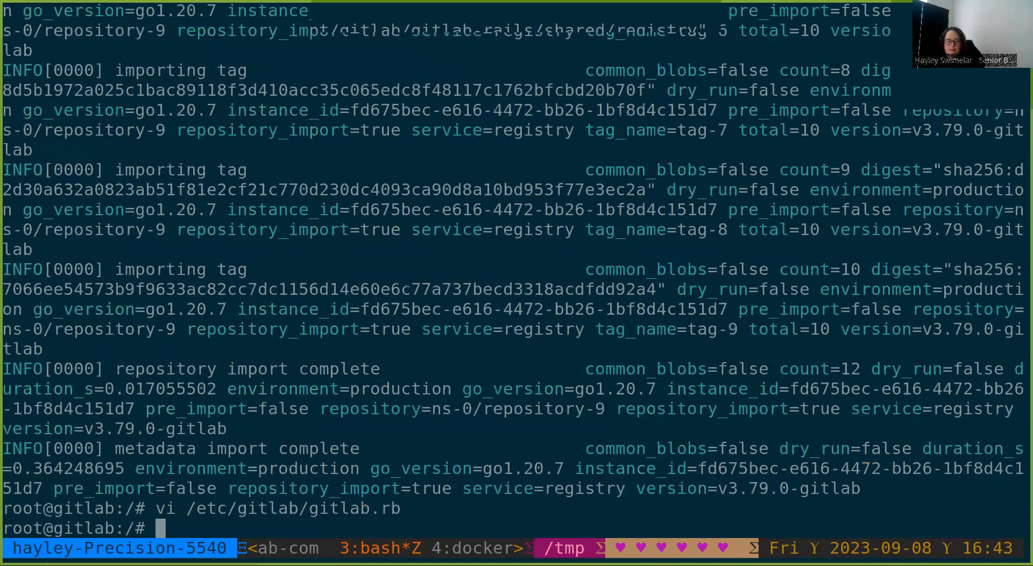
# - Rerun gitlab-ctl reconfigure from history, then recall the step-two registry import command
pyautogui.write('/opt/gitlab/embedded/bin/registry database import --step-two /var/opt/gitlab/registry/config.yml')
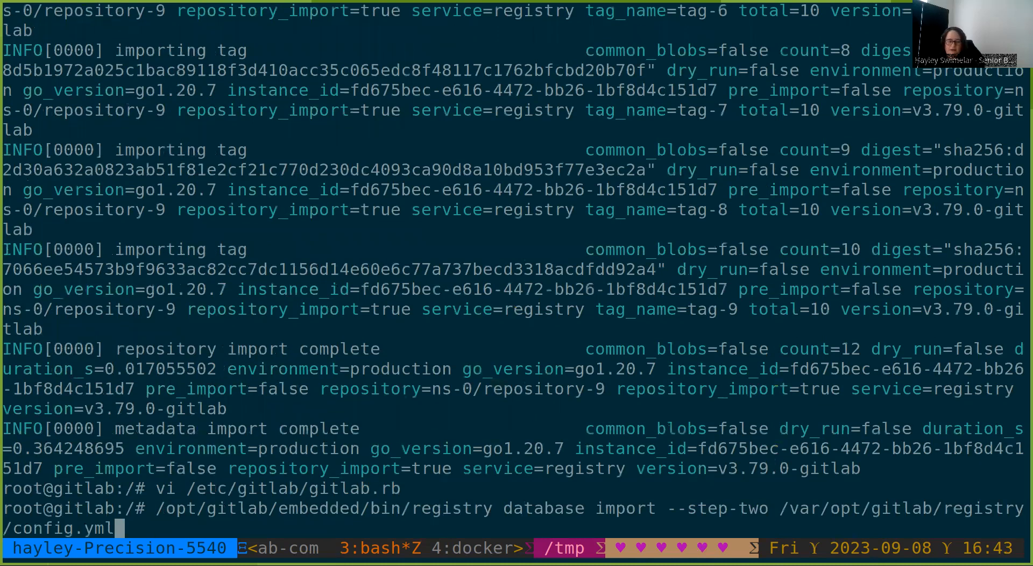
pyautogui.press('Return')
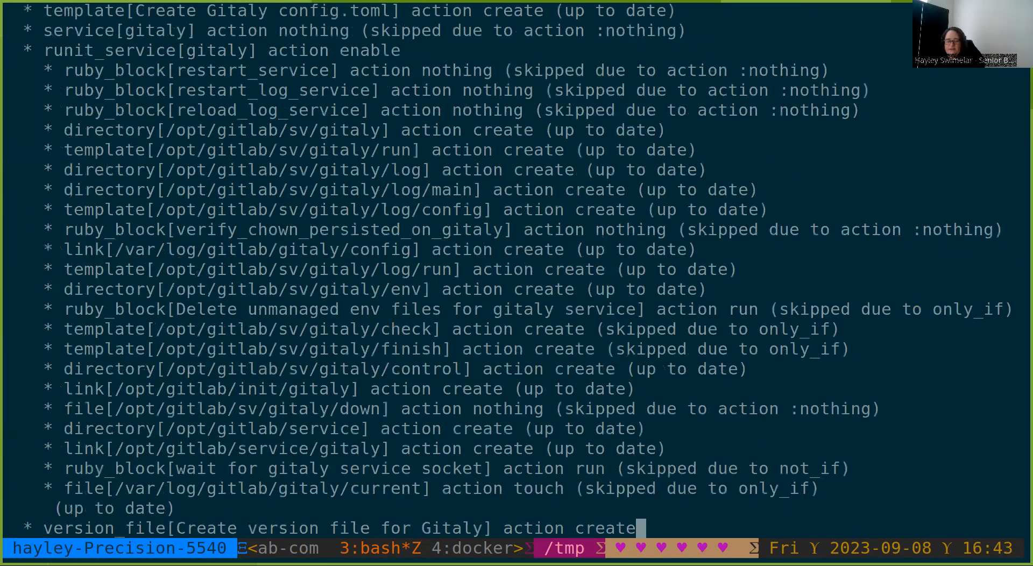
pyautogui.scroll(-3)
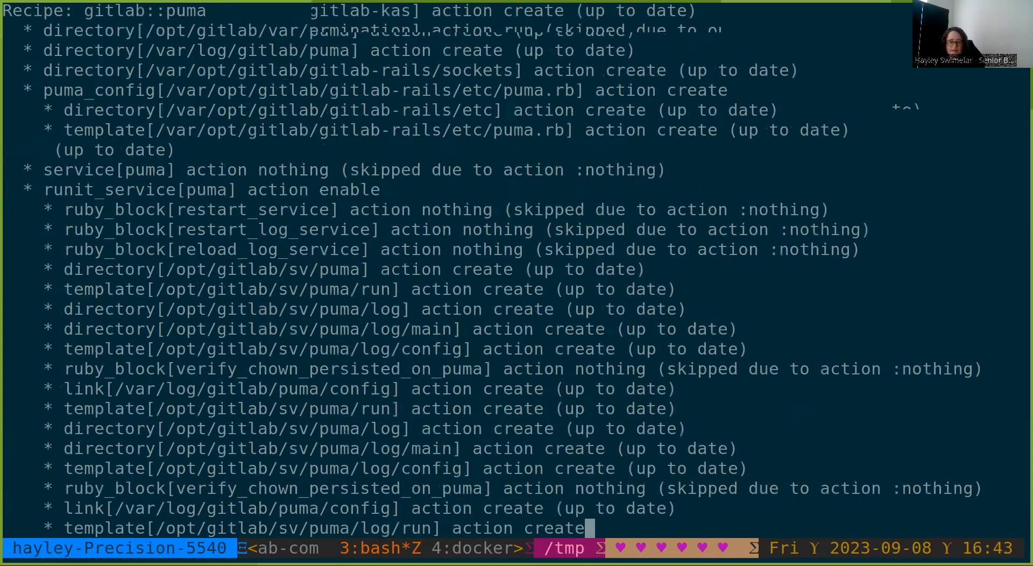
pyautogui.scroll(-3)
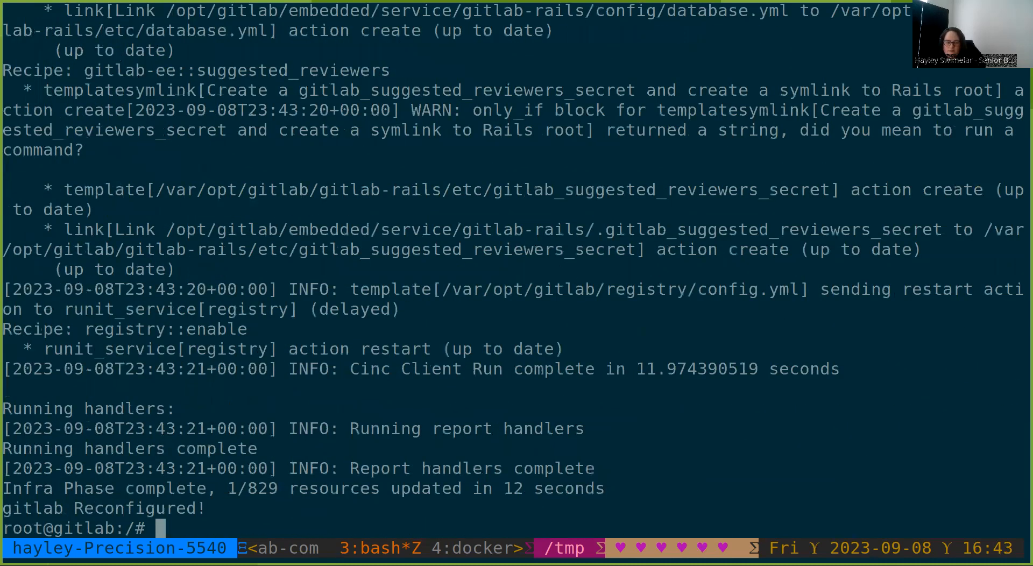
pyautogui.write('/opt/gitlab/embedded/bin/registry database import --step-two /var/opt/gitlab/registry/config.yml')
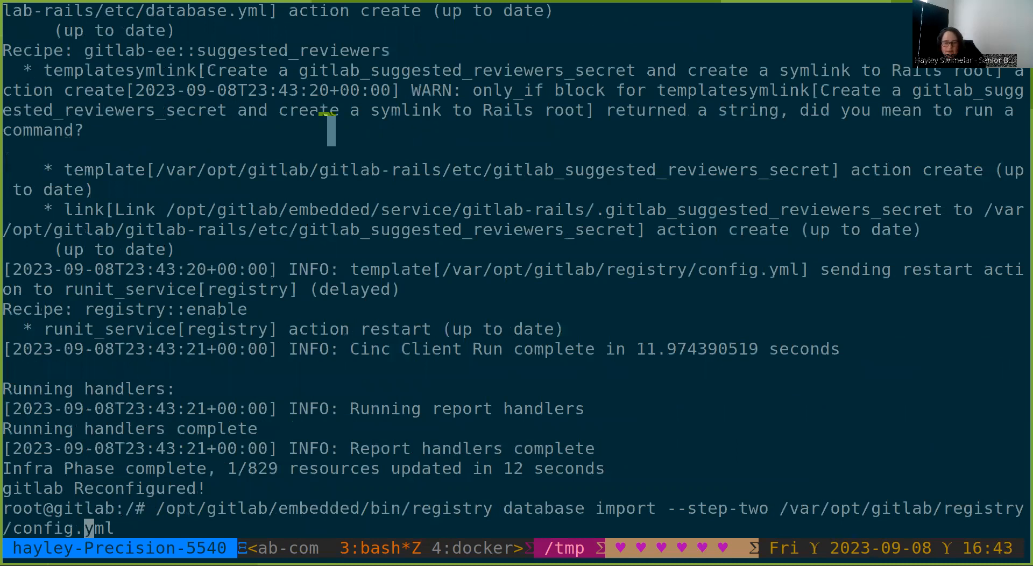